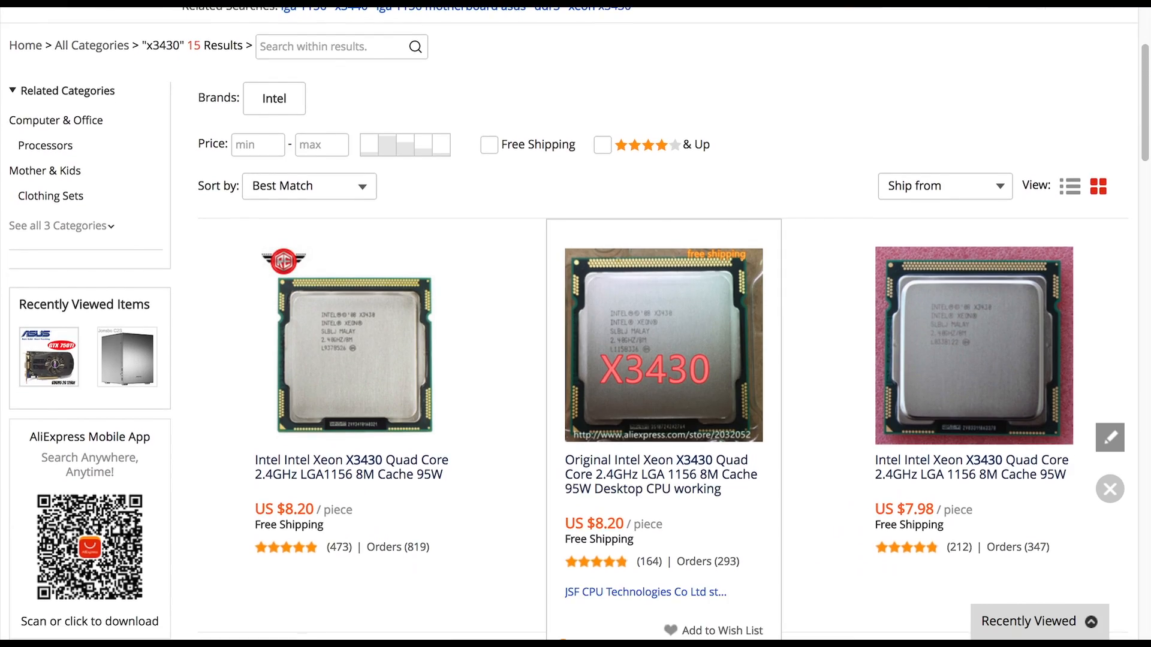
{"action": "scroll", "scroll_direction": "down", "scroll_amount": 3}
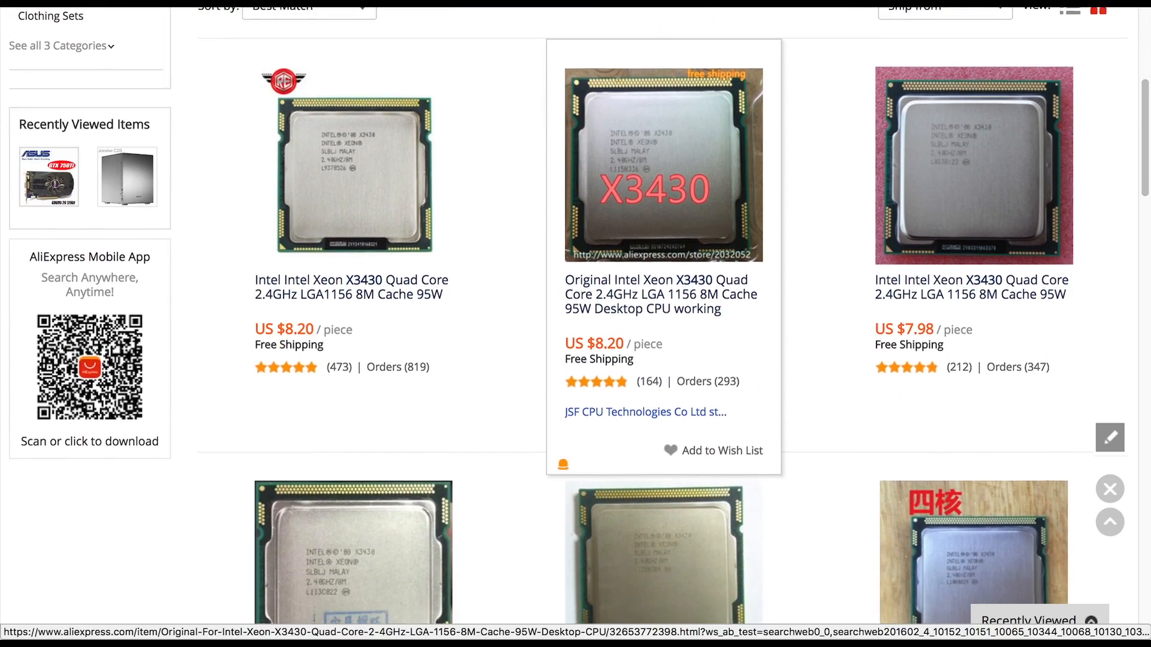